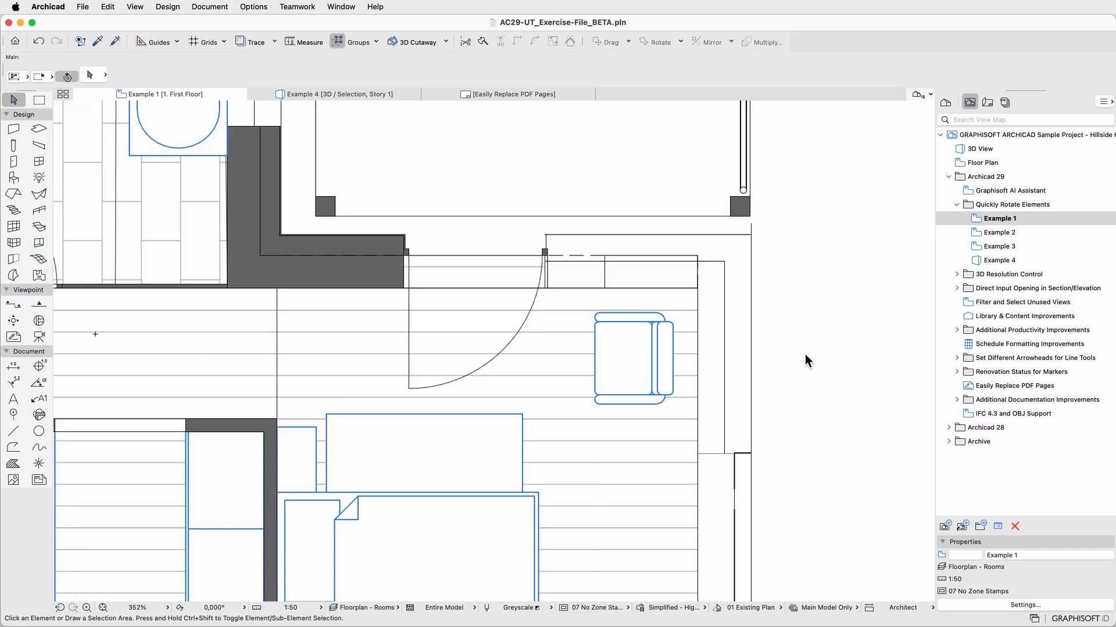
{"action": "mouse_move", "coordinate": [694, 388]}
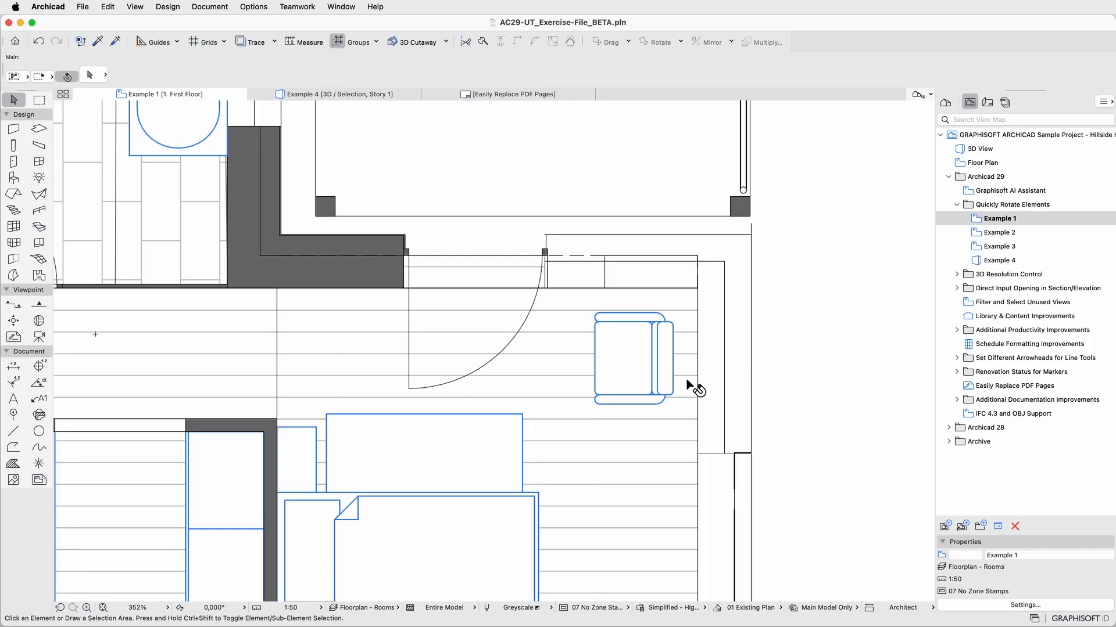
Switch to the Example 2 floor plan under Quickly Rotate Elements in the View Map
{"action": "left_click", "coordinate": [632, 358]}
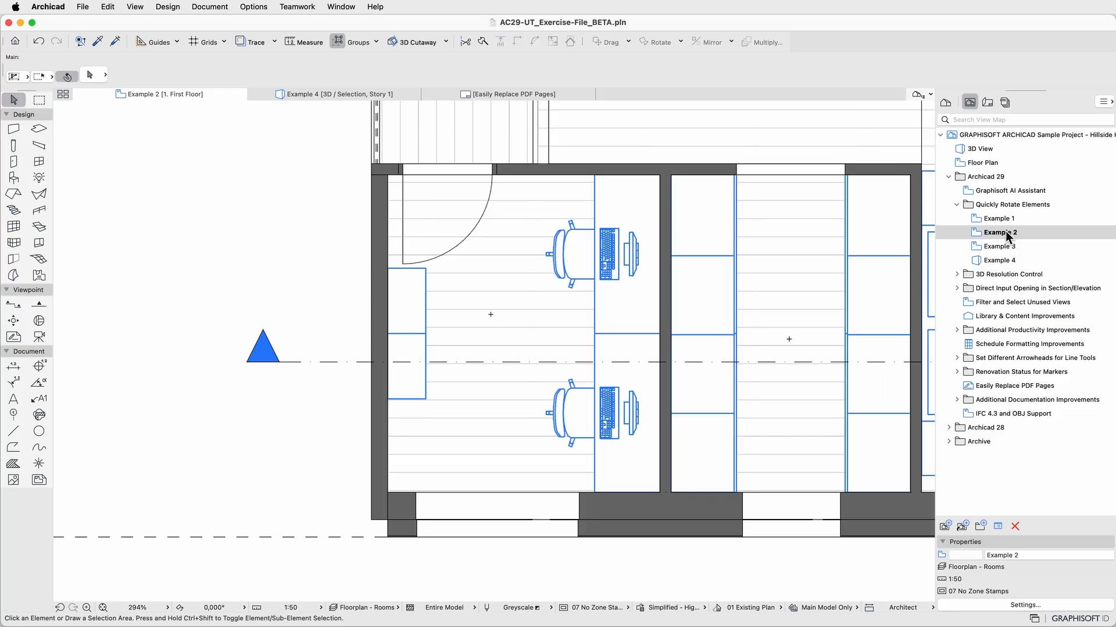
{"action": "left_click", "coordinate": [626, 255]}
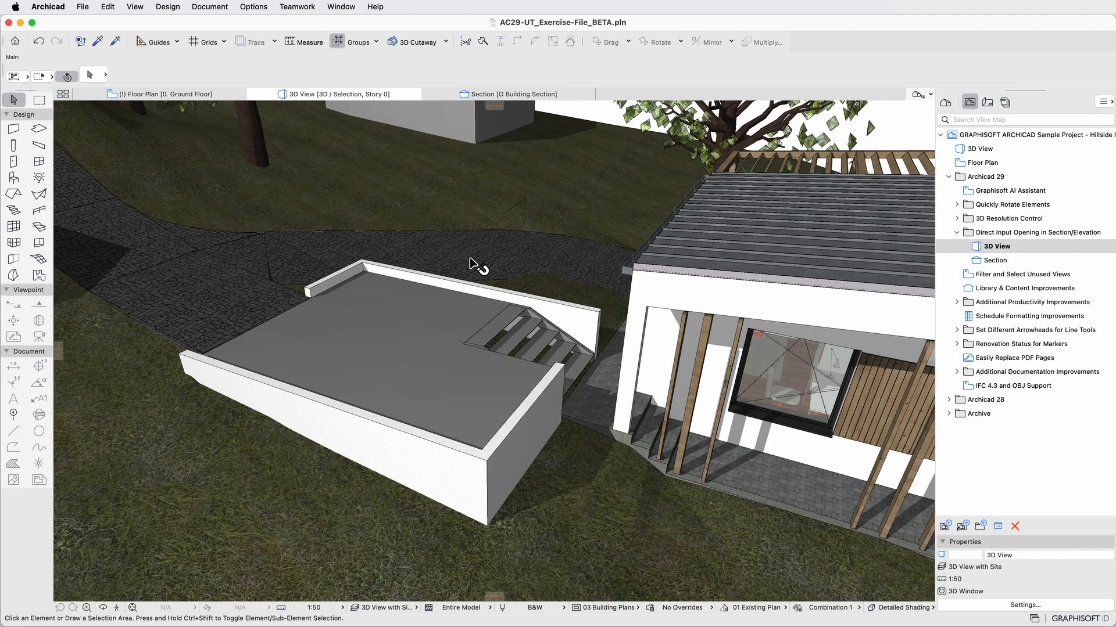
{"action": "mouse_move", "coordinate": [530, 311]}
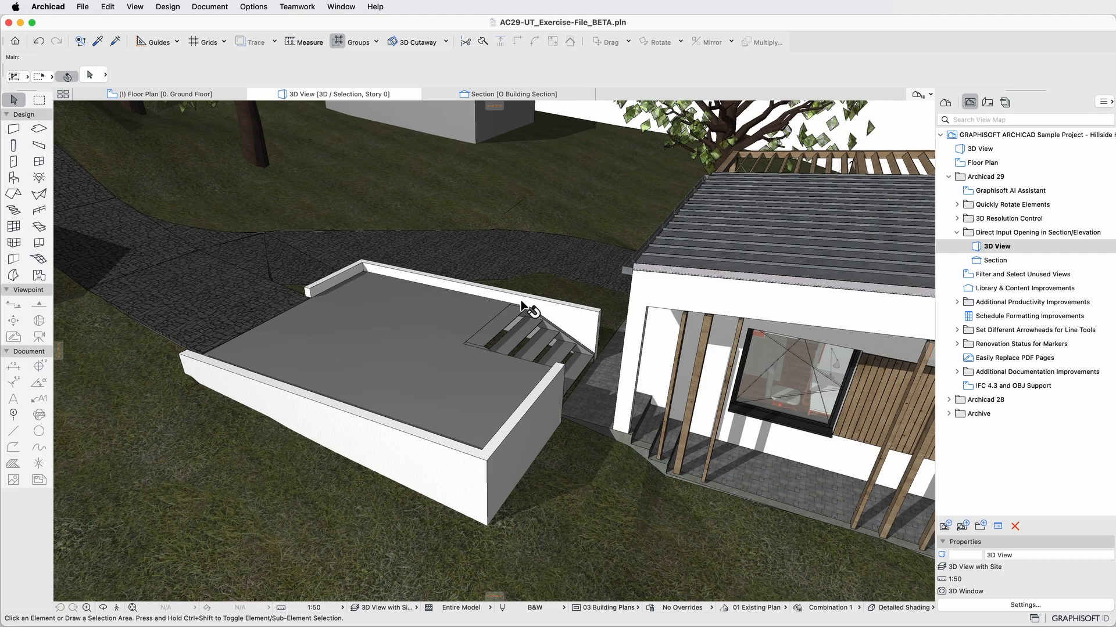
Switch from the 3D site view to the Section view of the Direct Input Opening example
{"action": "left_click", "coordinate": [512, 94]}
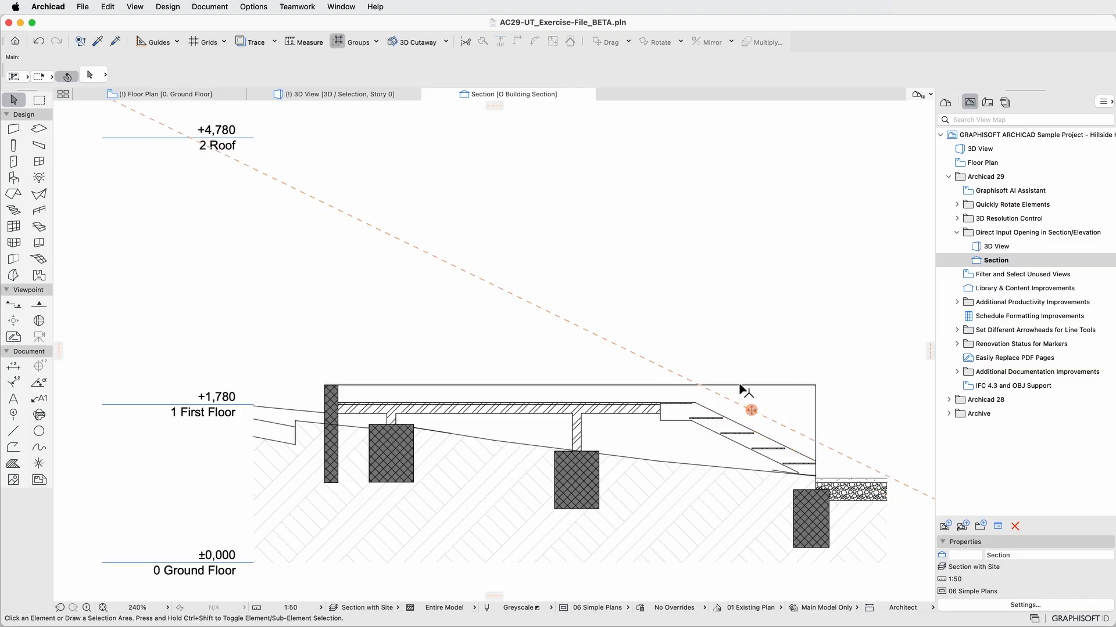
{"action": "mouse_move", "coordinate": [746, 404]}
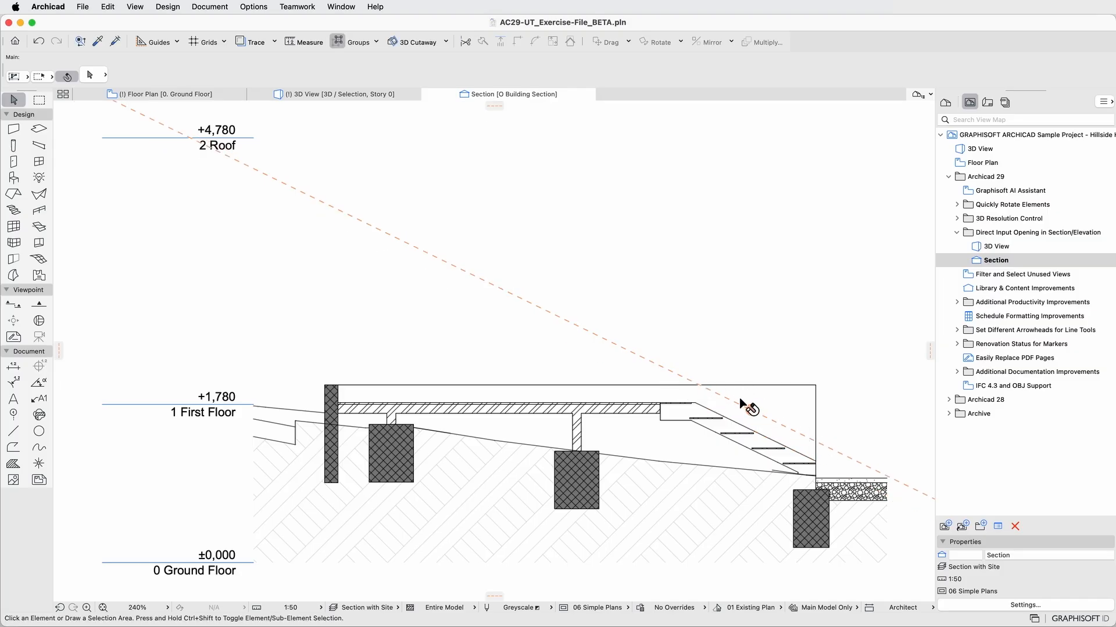
{"action": "mouse_move", "coordinate": [299, 333]}
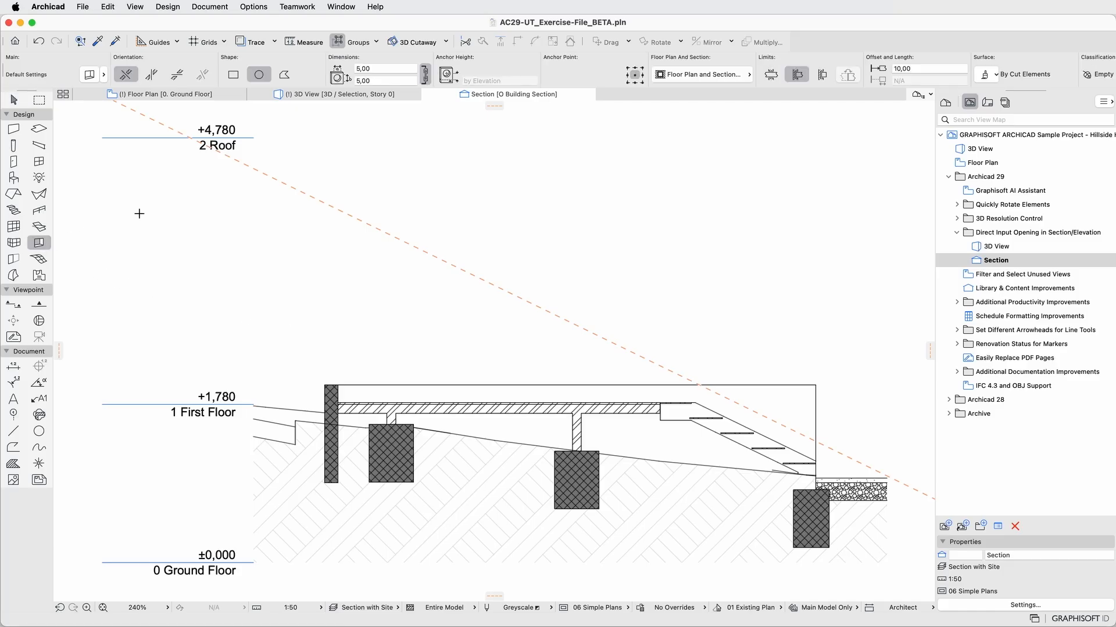
Give the Opening tool a custom outline shape and set its depth Limits in the Info Box
{"action": "left_click", "coordinate": [284, 75]}
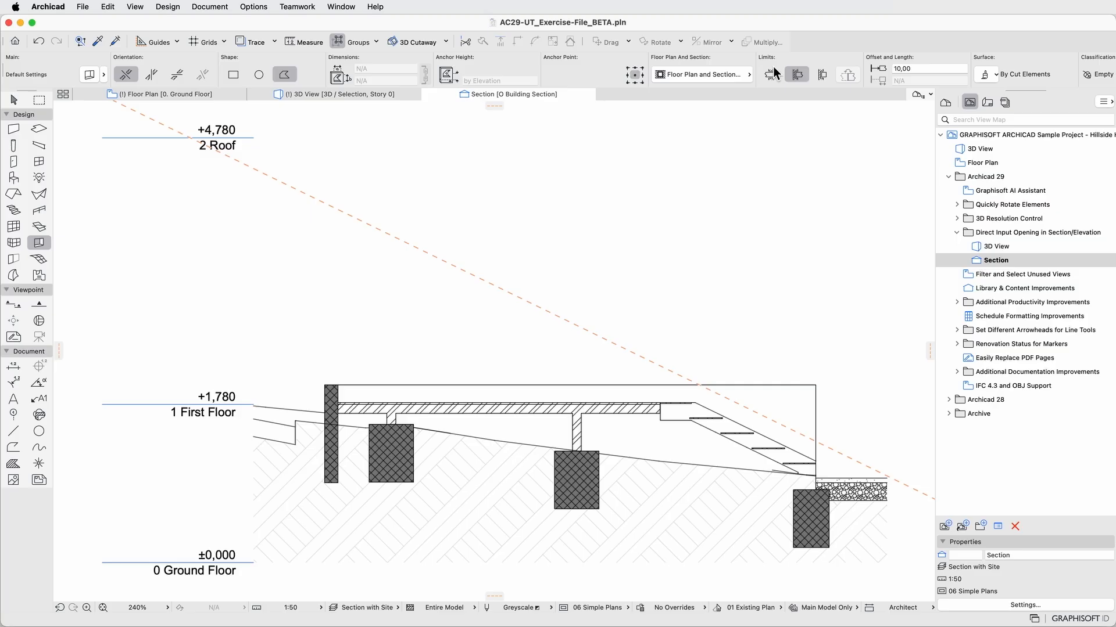
{"action": "left_click", "coordinate": [770, 74]}
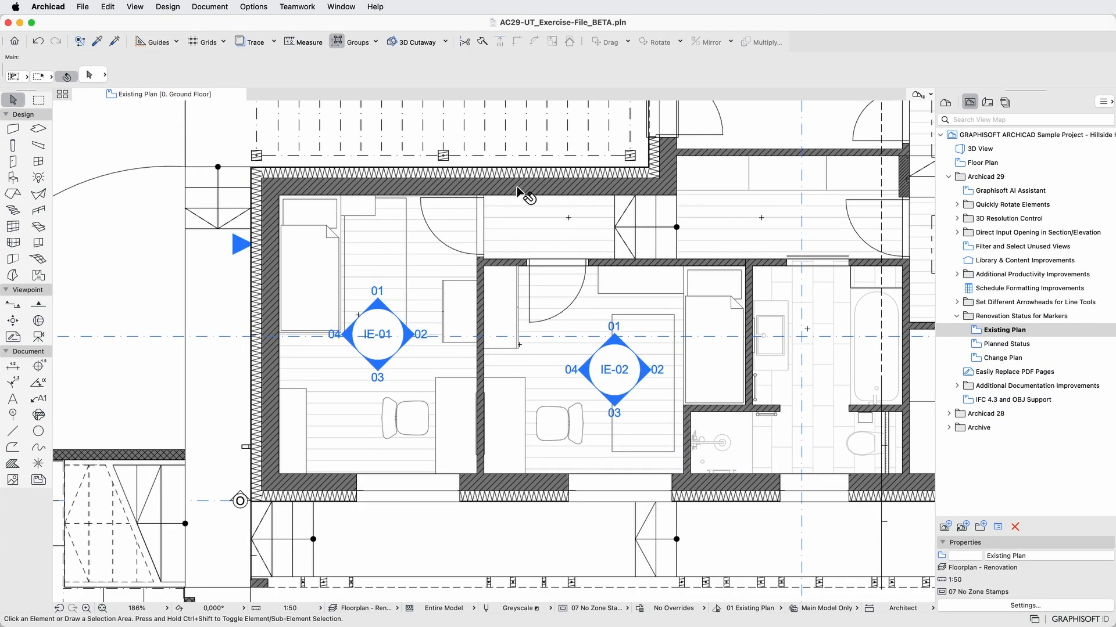
{"action": "mouse_move", "coordinate": [583, 534]}
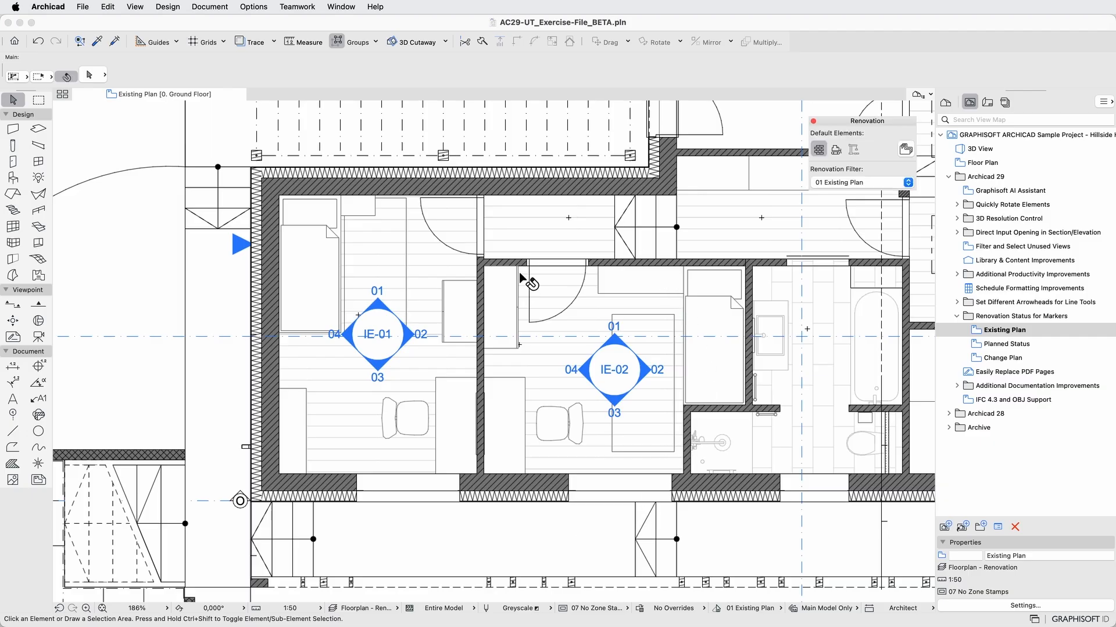
{"action": "mouse_move", "coordinate": [832, 186]}
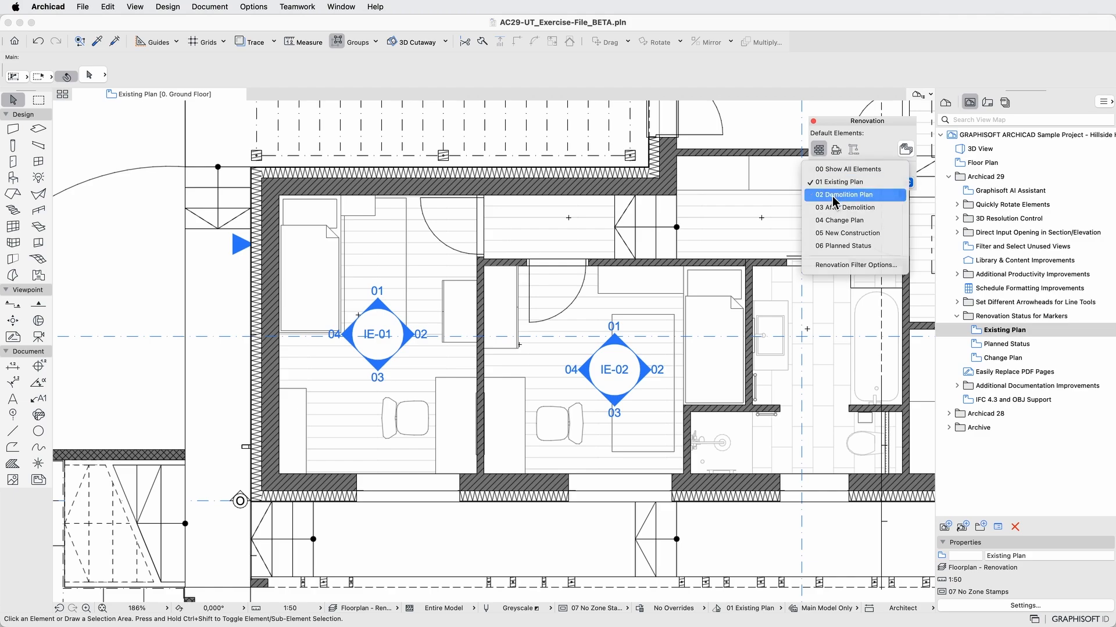
Switch the Renovation Filter to 02 Demolition Plan, then to 06 Planned Status
{"action": "left_click", "coordinate": [844, 194]}
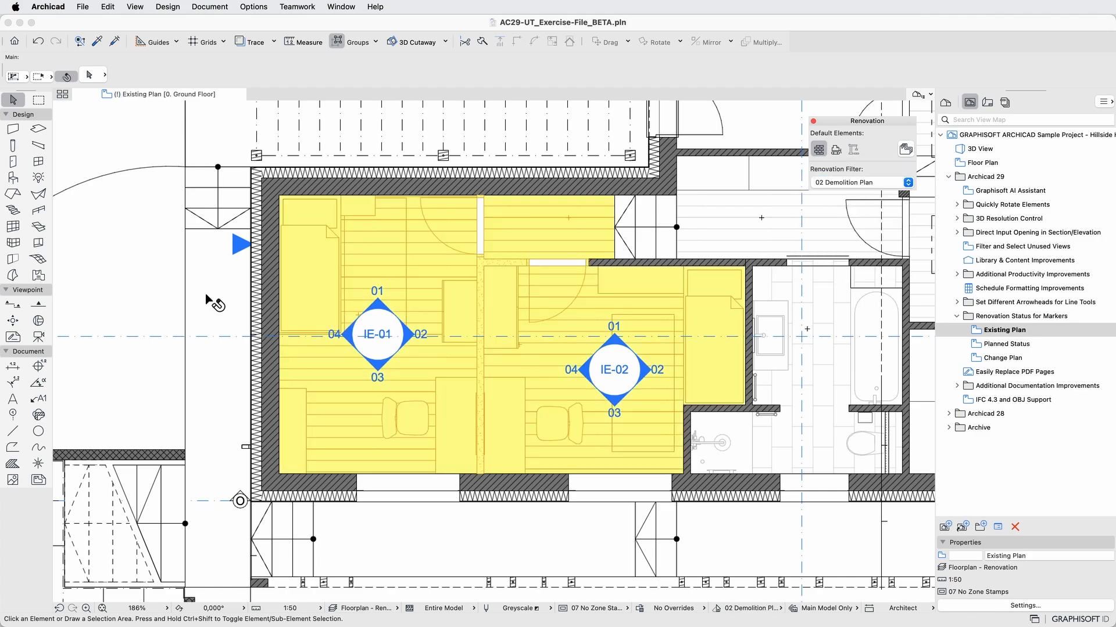
{"action": "mouse_move", "coordinate": [579, 179]}
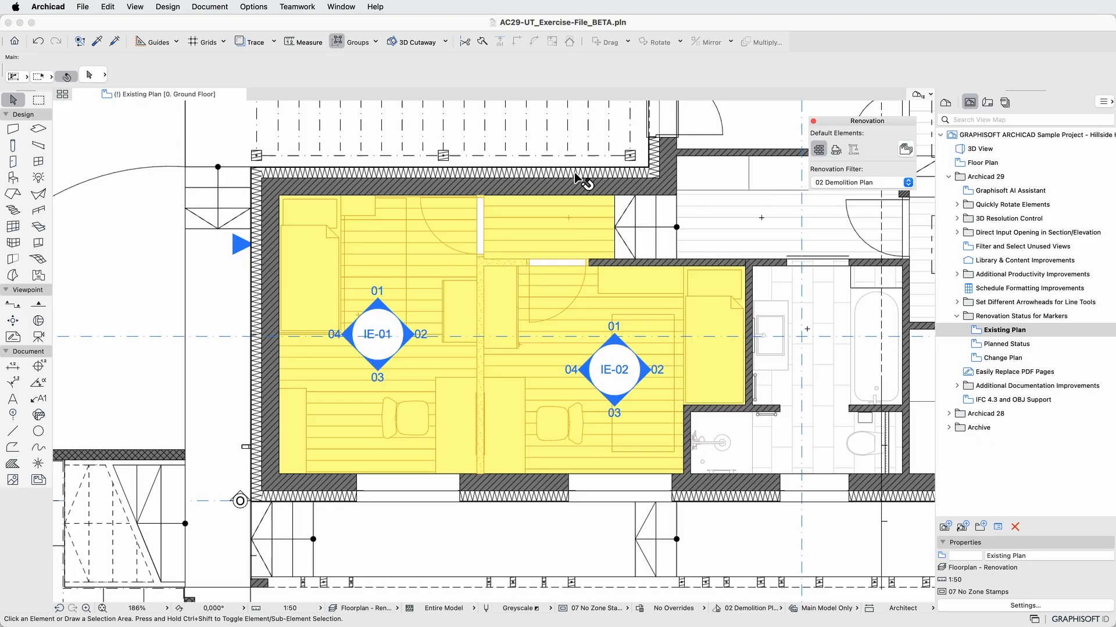
{"action": "mouse_move", "coordinate": [827, 190]}
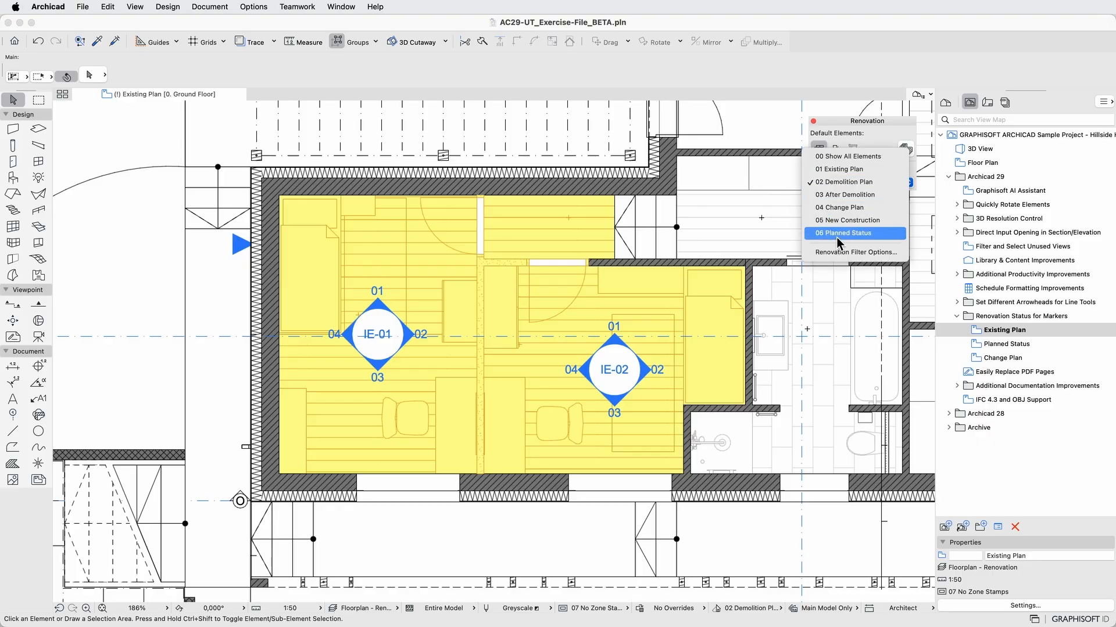
{"action": "left_click", "coordinate": [846, 233]}
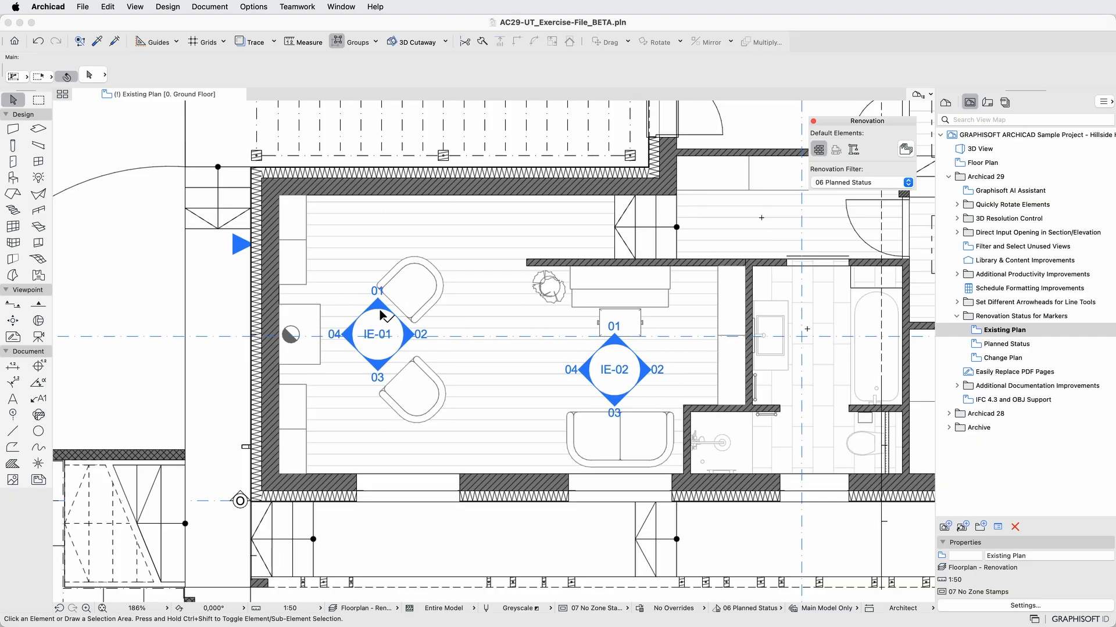
Select the IE-01 and IE-02 interior elevation markers on the plan
{"action": "left_click", "coordinate": [376, 335]}
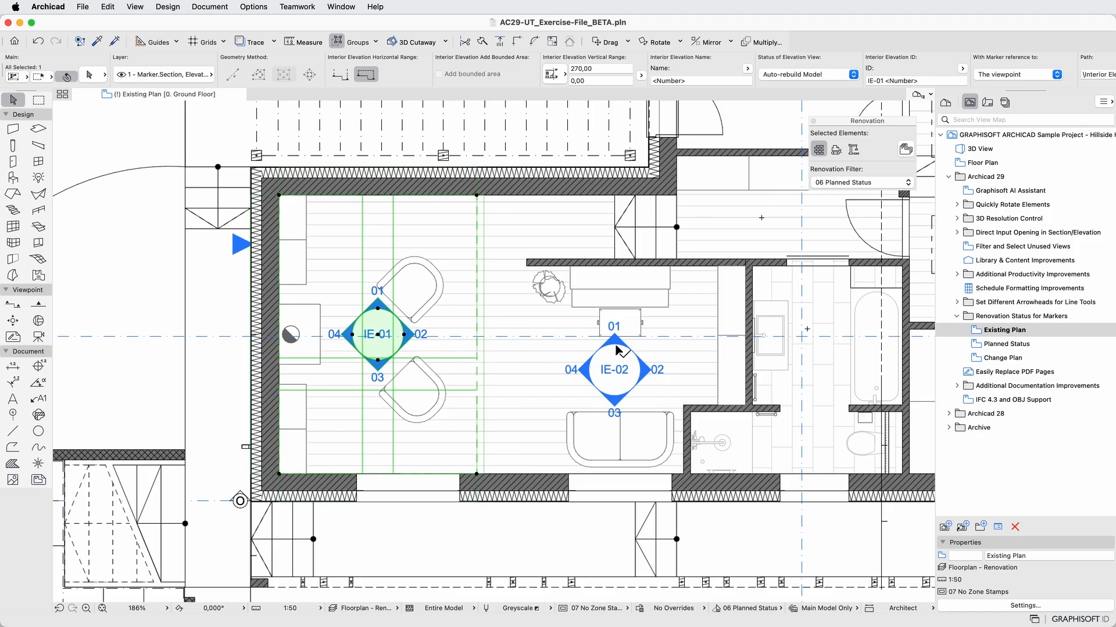
{"action": "left_click", "coordinate": [614, 369]}
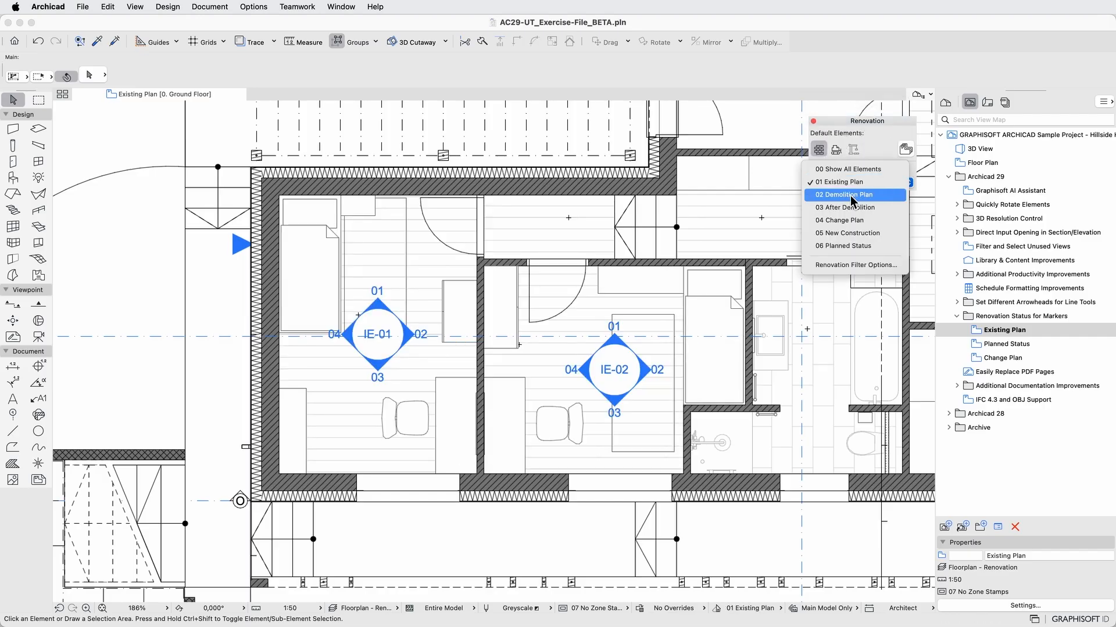
Show the ground floor as 02 Demolition Plan, then as 03 After Demolition
{"action": "left_click", "coordinate": [845, 194]}
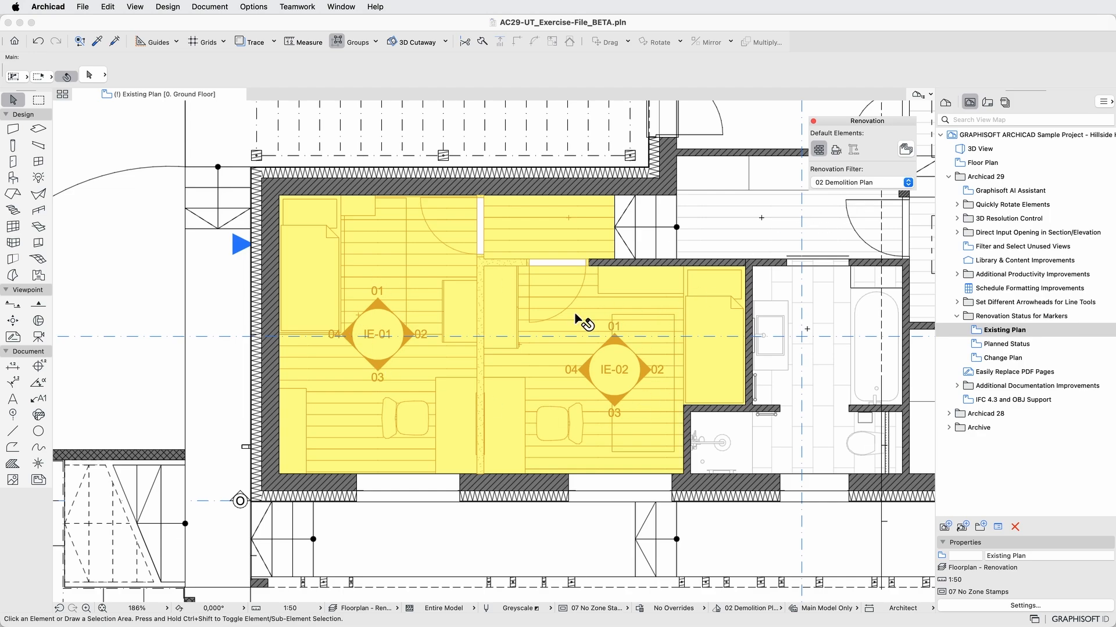
{"action": "left_click", "coordinate": [861, 182]}
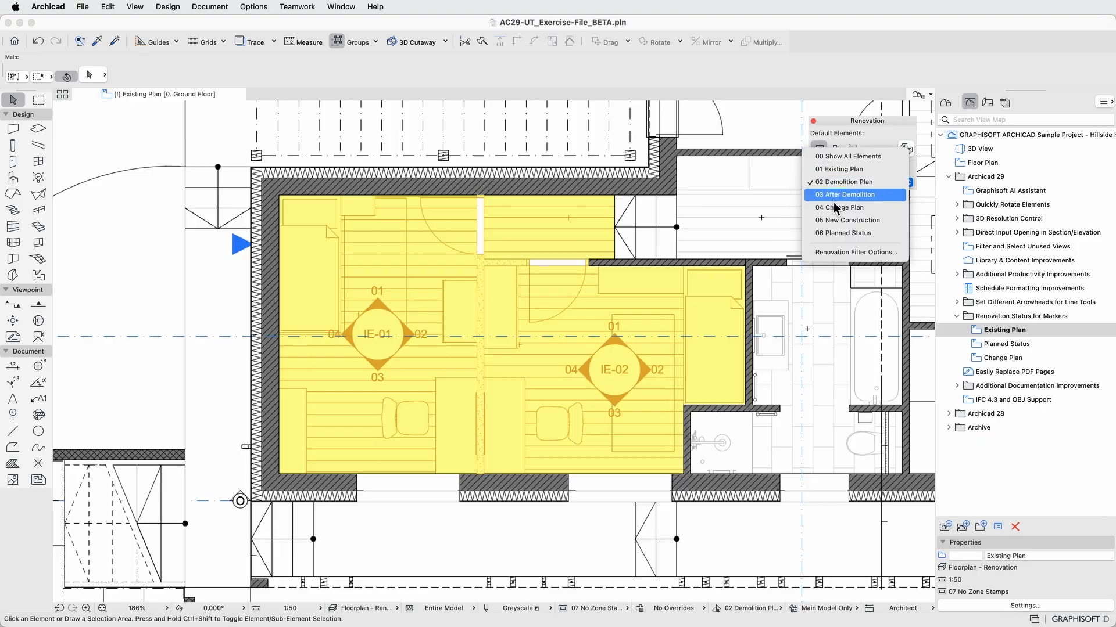
{"action": "left_click", "coordinate": [839, 206]}
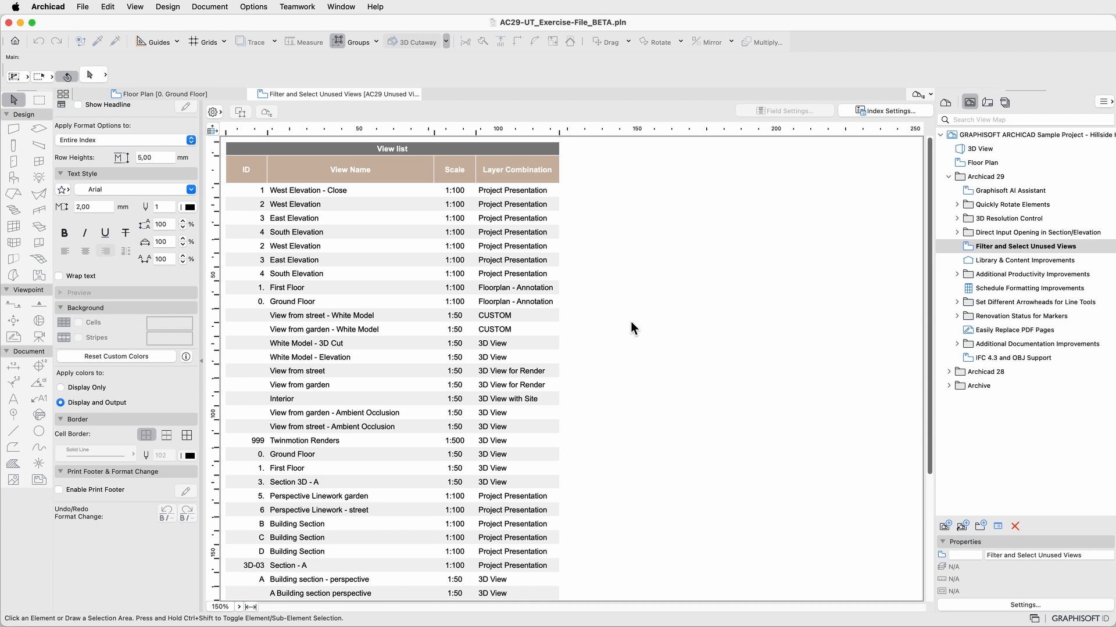
{"action": "mouse_move", "coordinate": [869, 115]}
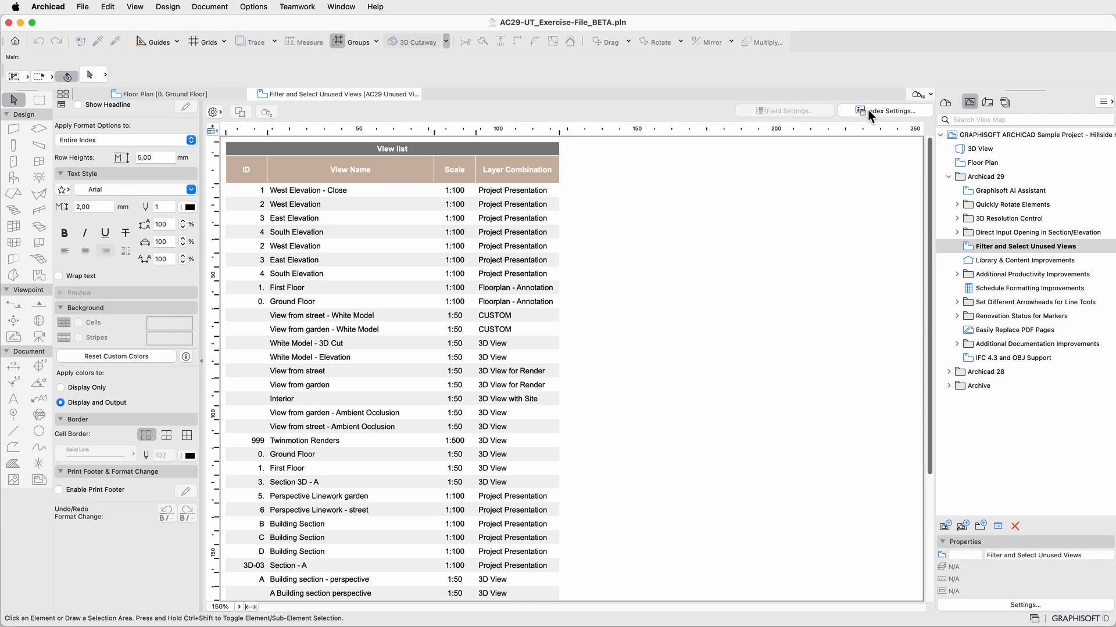
Add Included in Publisher Set and Placed on Layout fields to the view index, ordered after View Name
{"action": "left_click", "coordinate": [885, 112]}
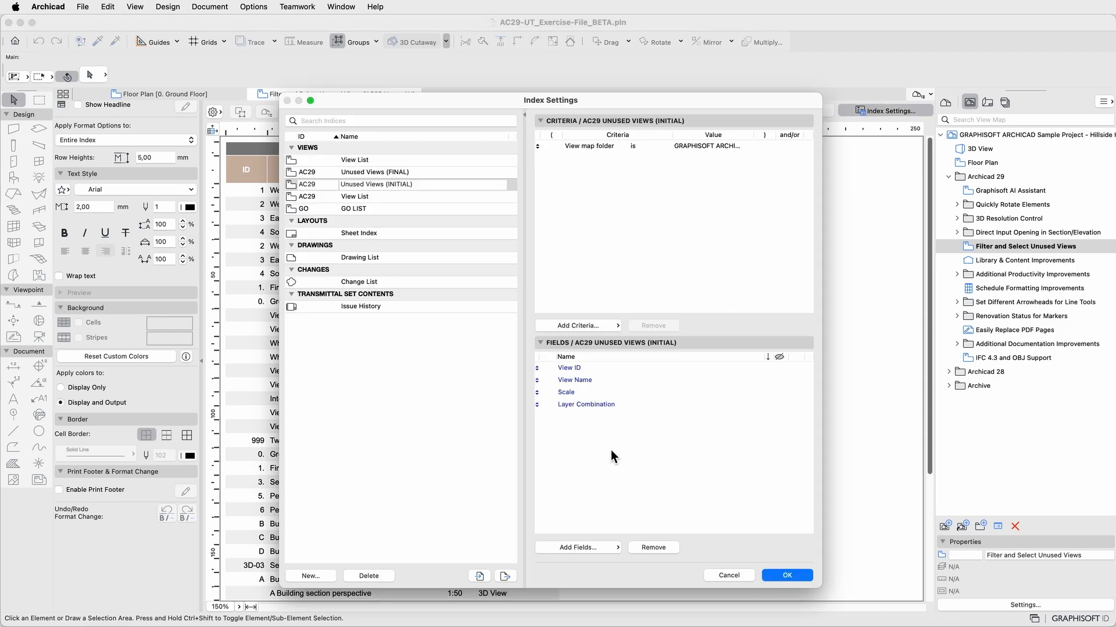
{"action": "left_click", "coordinate": [577, 548]}
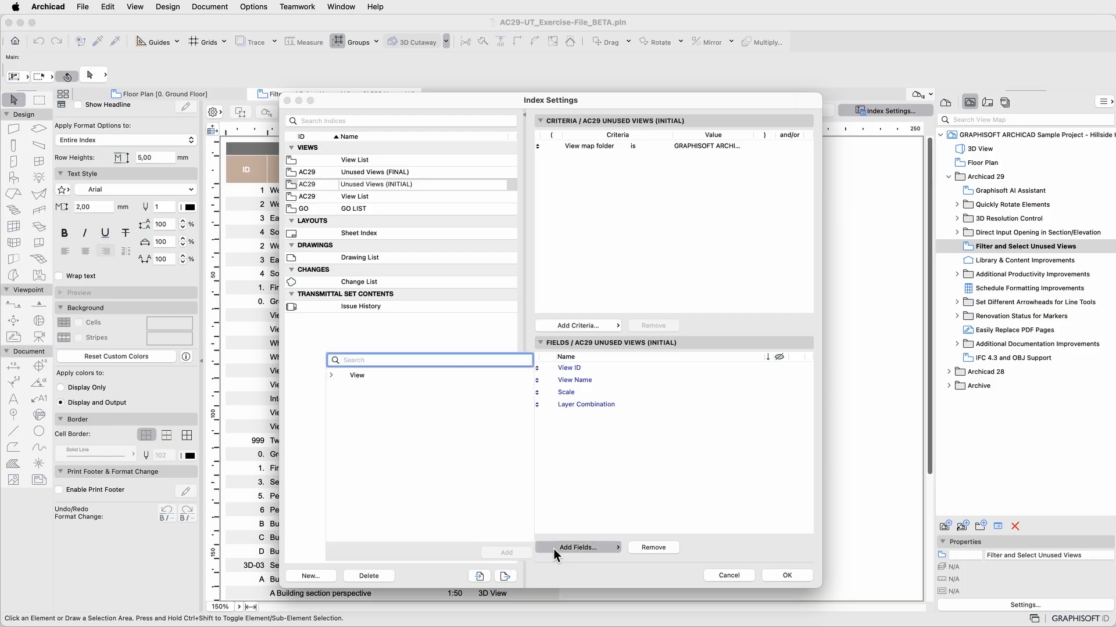
{"action": "left_click", "coordinate": [331, 375]}
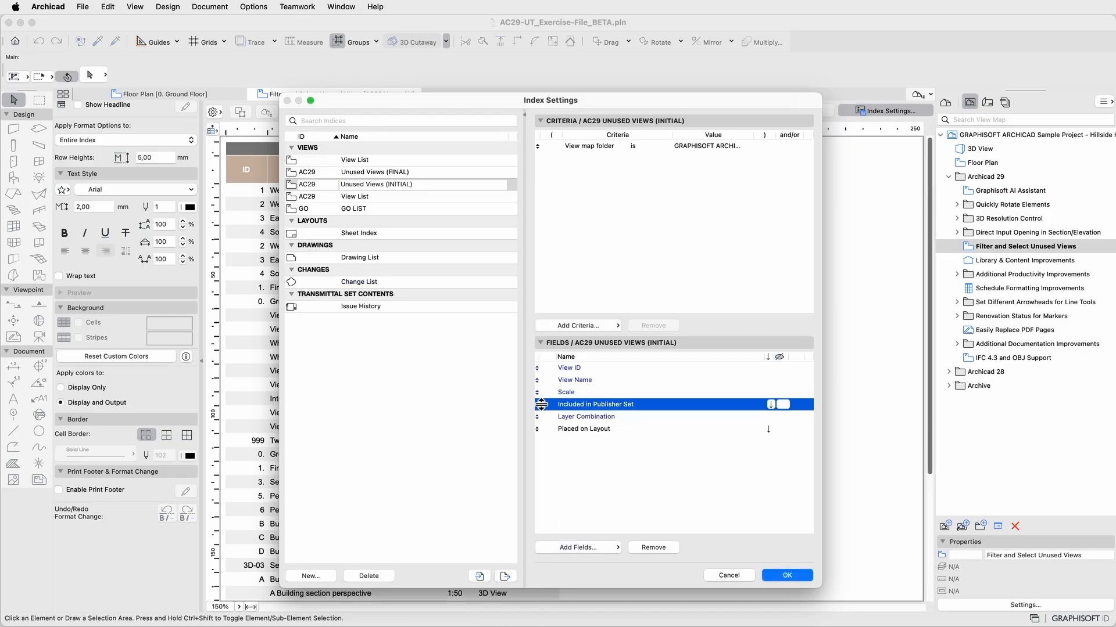
{"action": "left_click", "coordinate": [785, 575]}
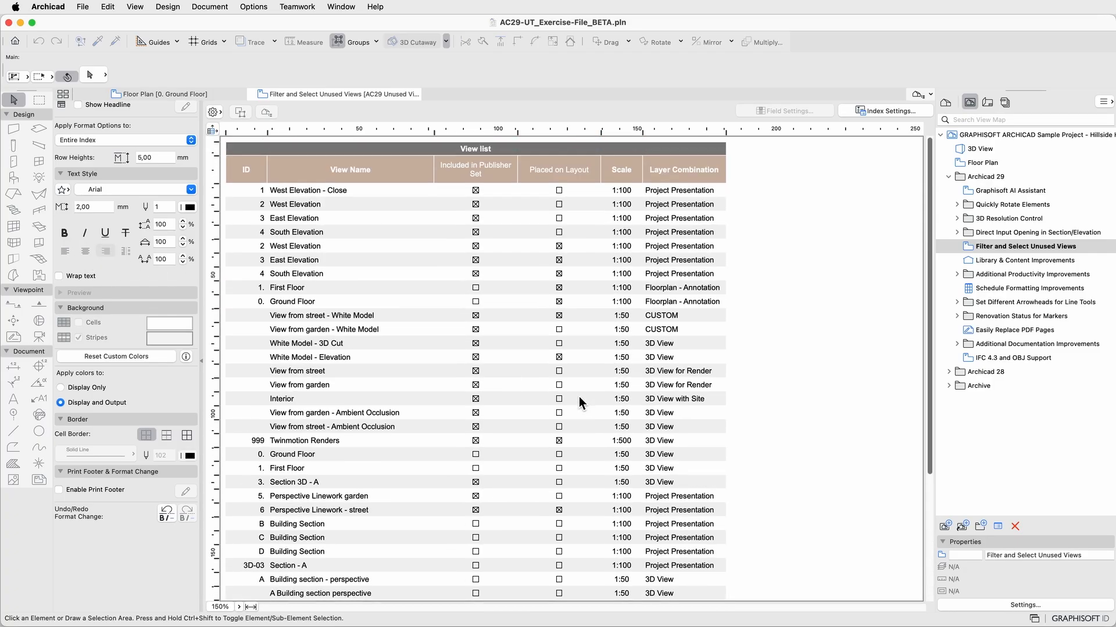
{"action": "left_click", "coordinate": [886, 110]}
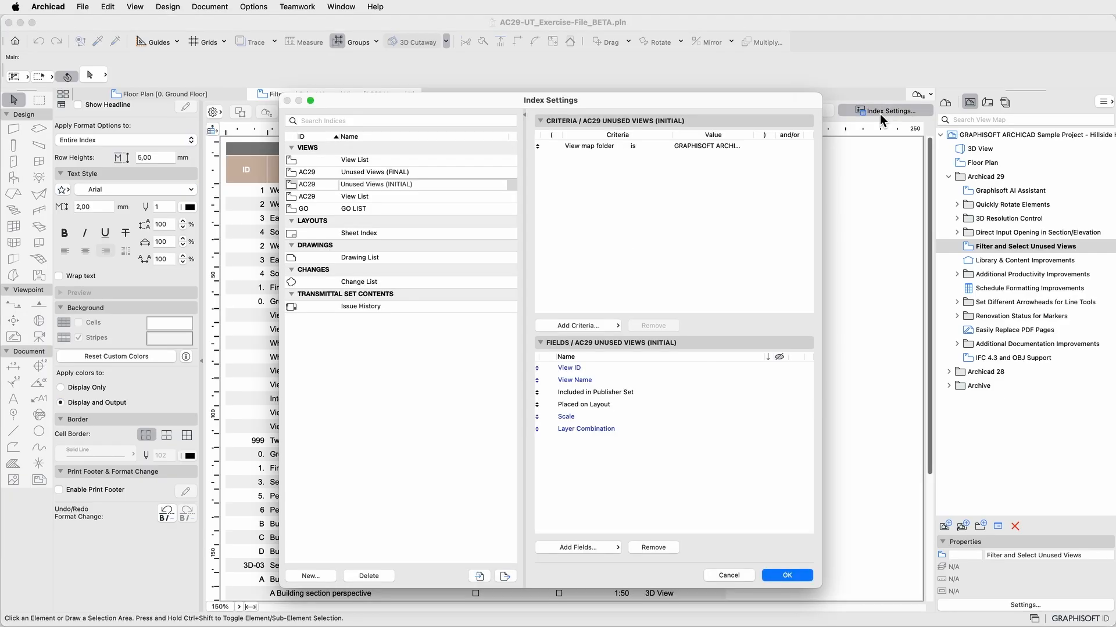
Add Layouting criteria Included in Publisher Set = False and Placed on Layout = False to the index
{"action": "left_click", "coordinate": [577, 325]}
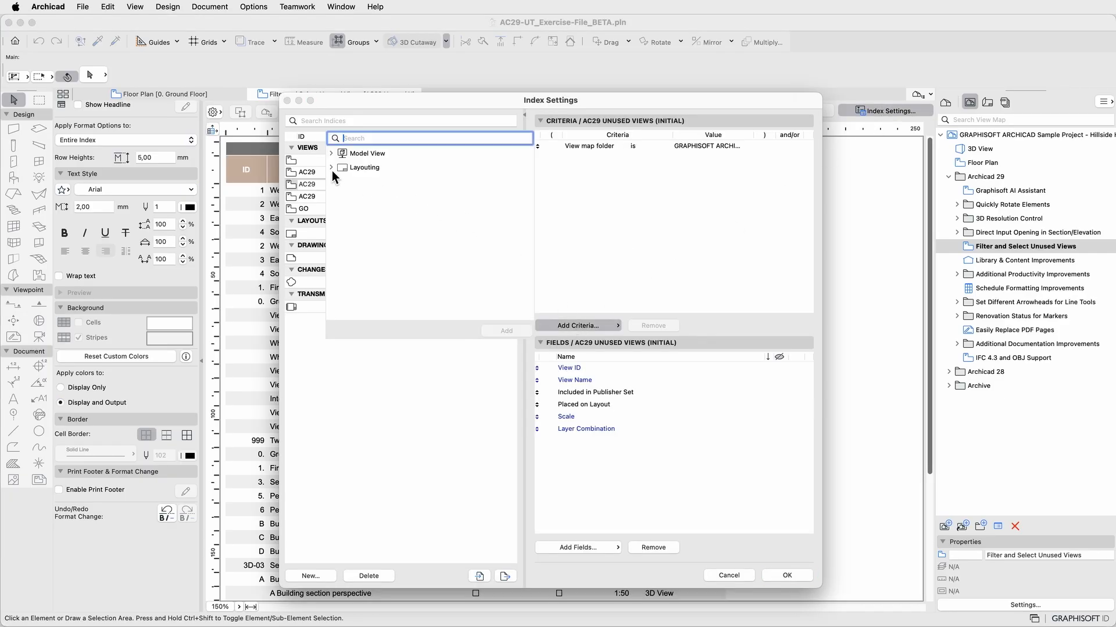
{"action": "left_click", "coordinate": [331, 168]}
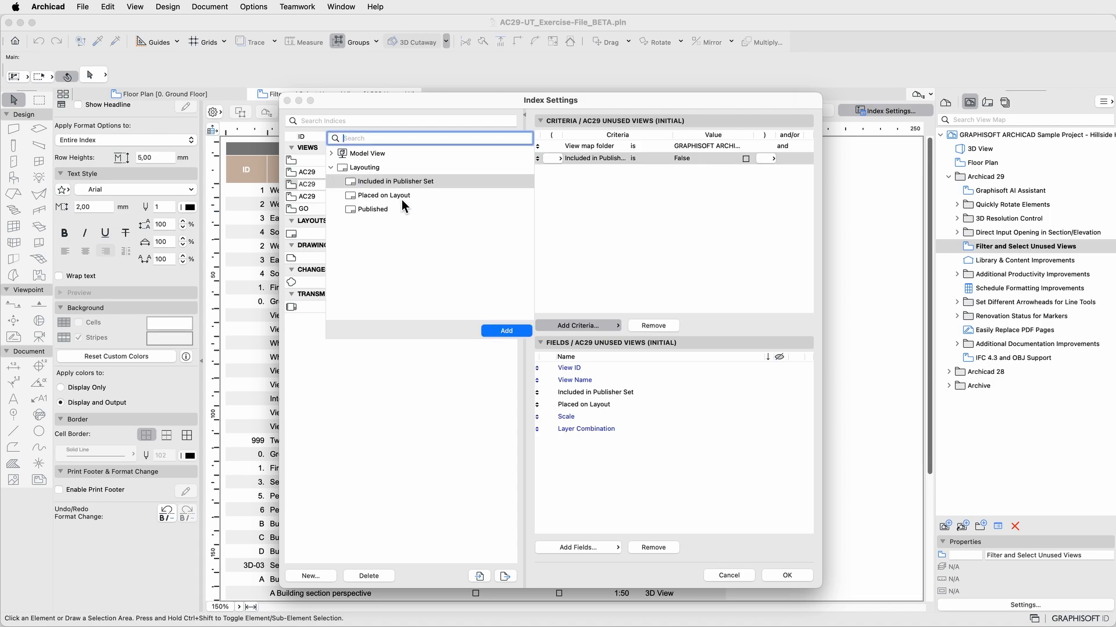
{"action": "left_click", "coordinate": [506, 330]}
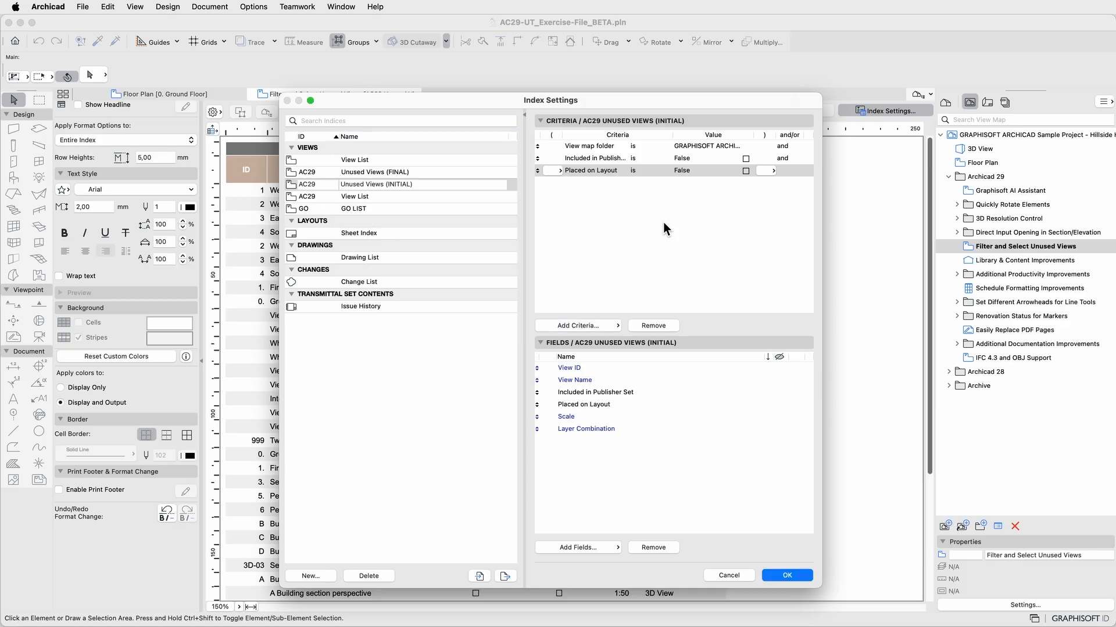
{"action": "mouse_move", "coordinate": [701, 168]}
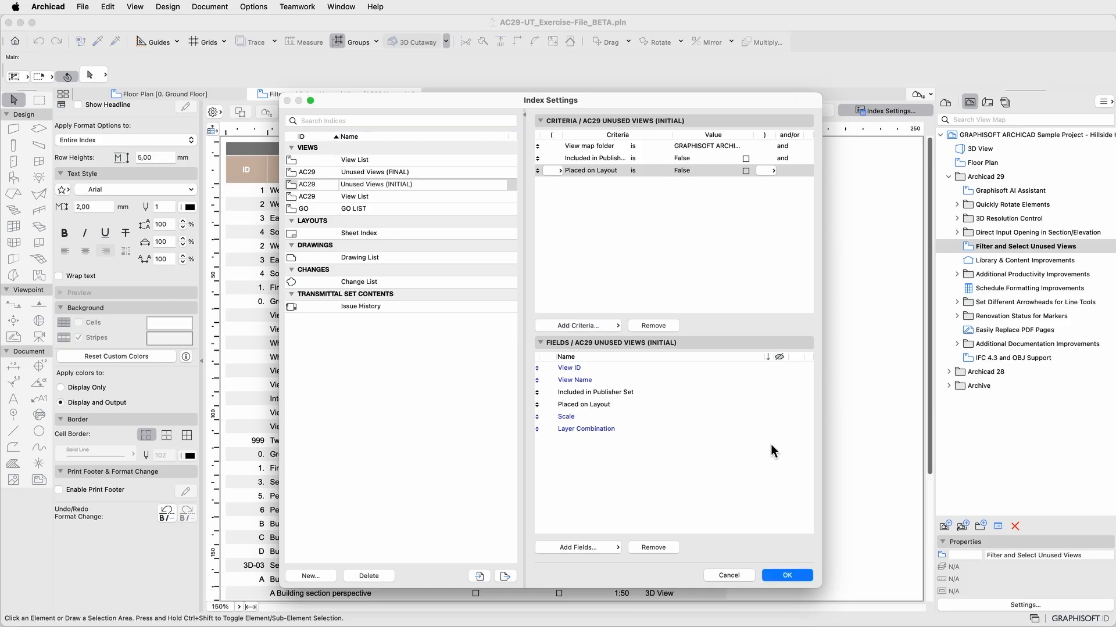
{"action": "left_click", "coordinate": [786, 576]}
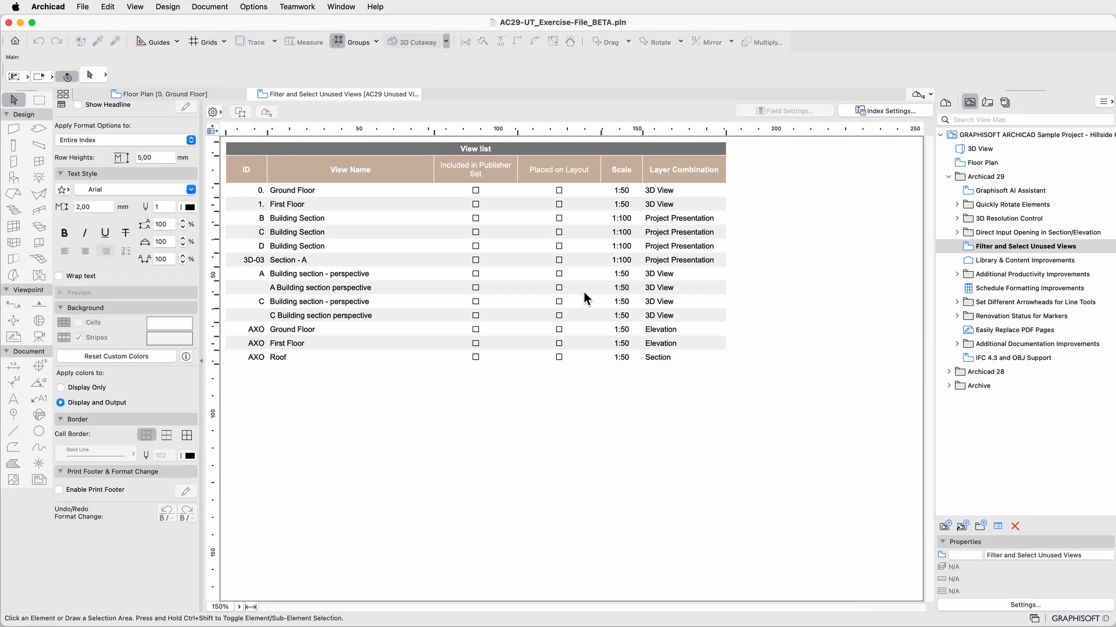
{"action": "mouse_move", "coordinate": [467, 351]}
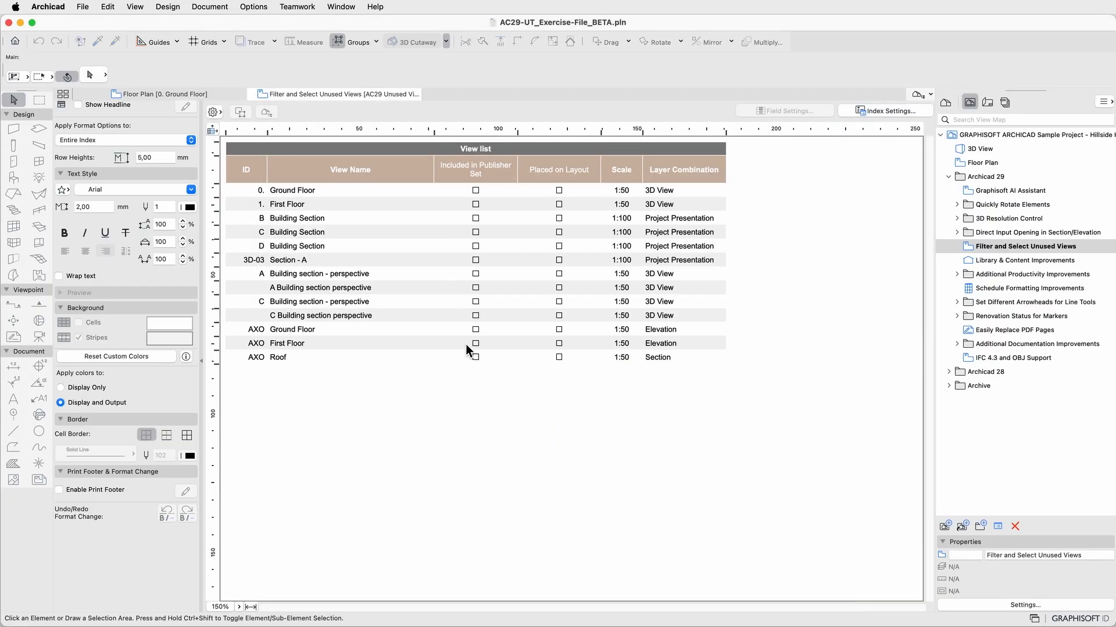